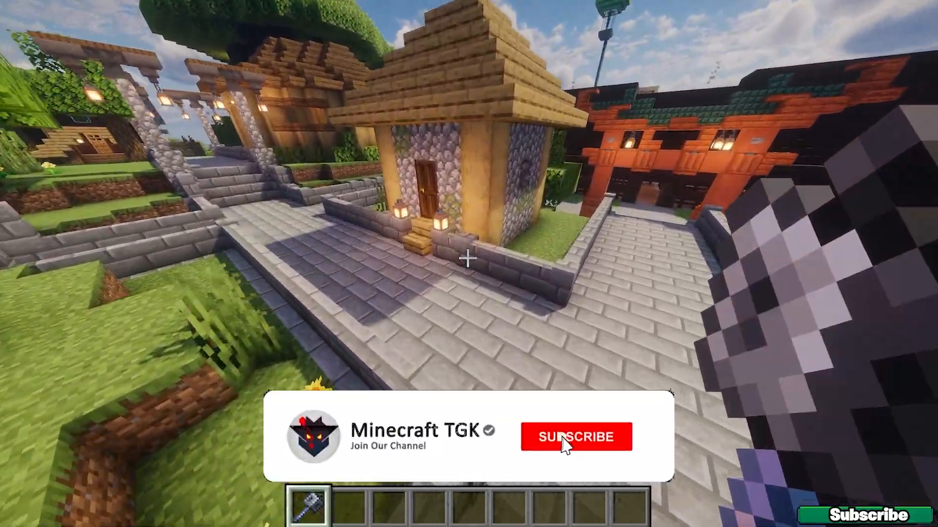
# Step: Scroll the OptiFine install article down and mark the Downloads section in its description
pyautogui.click(575, 437)
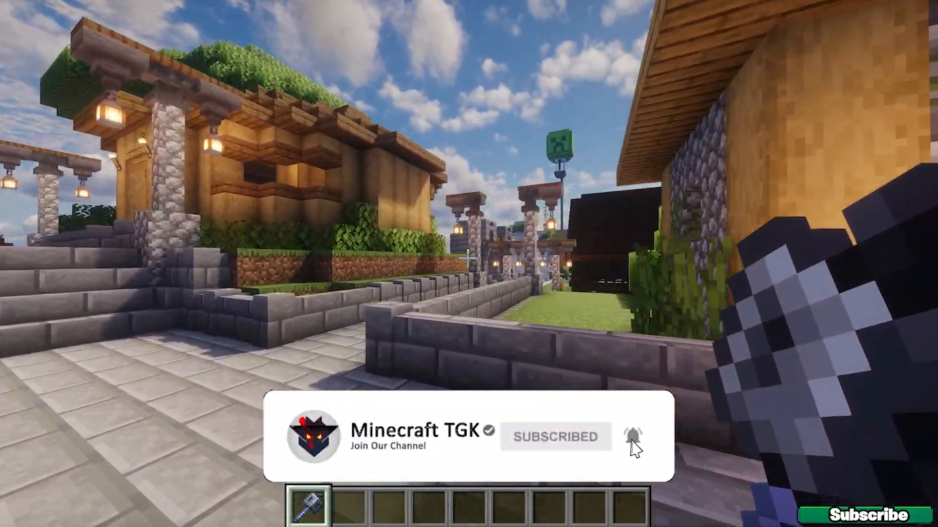
pyautogui.moveTo(469, 264)
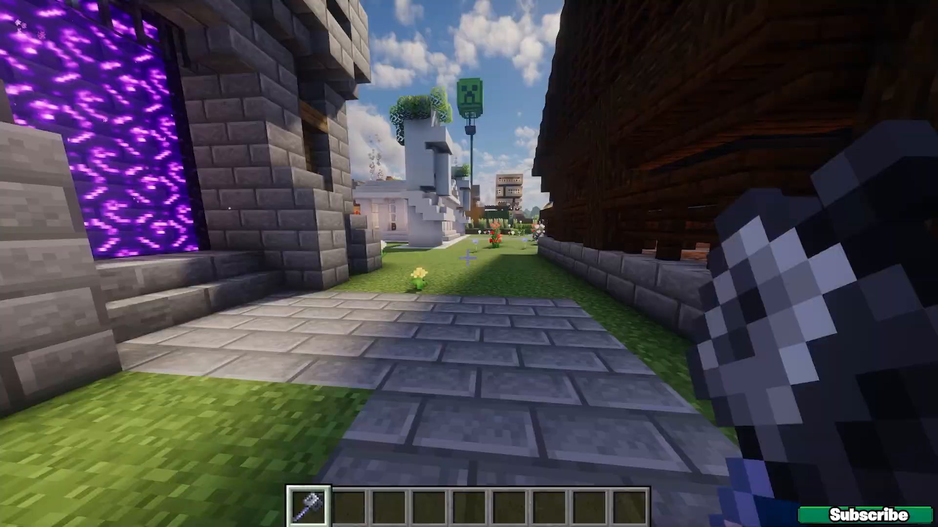
pyautogui.moveTo(469, 263)
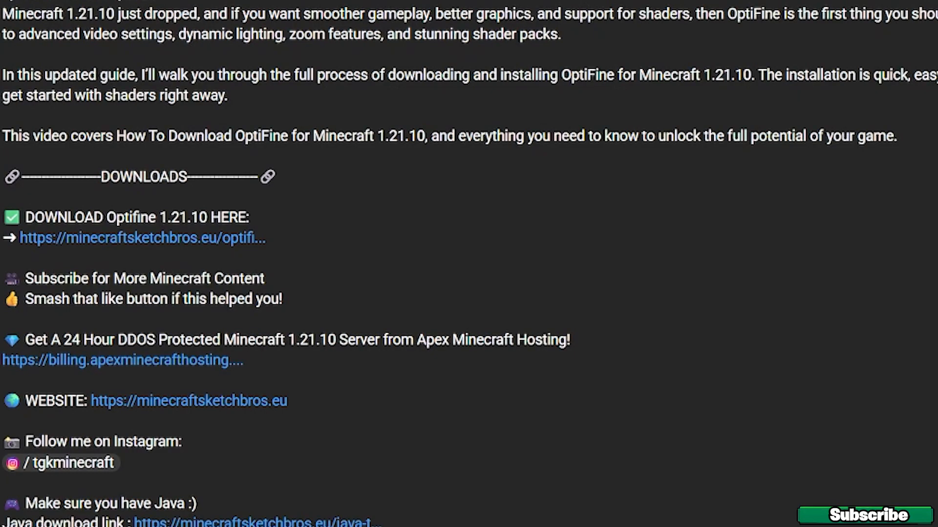
pyautogui.scroll(-3)
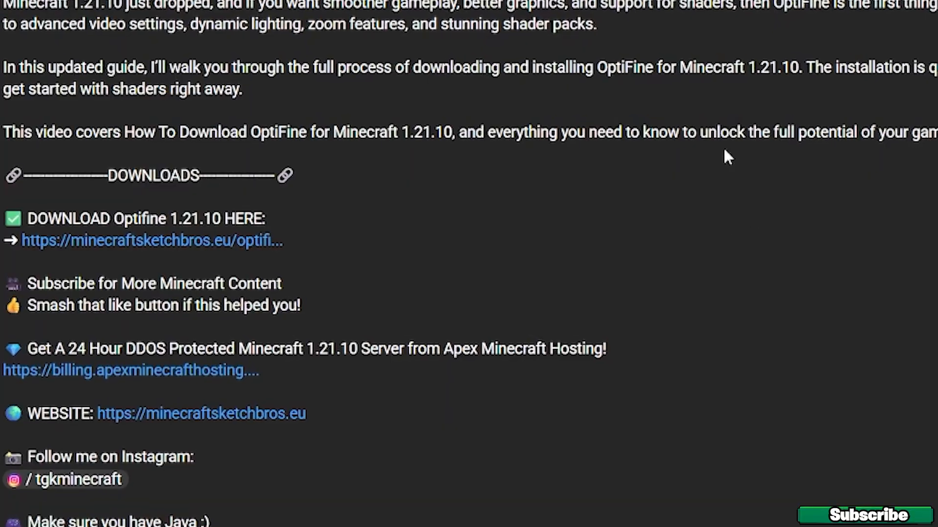
pyautogui.scroll(-3)
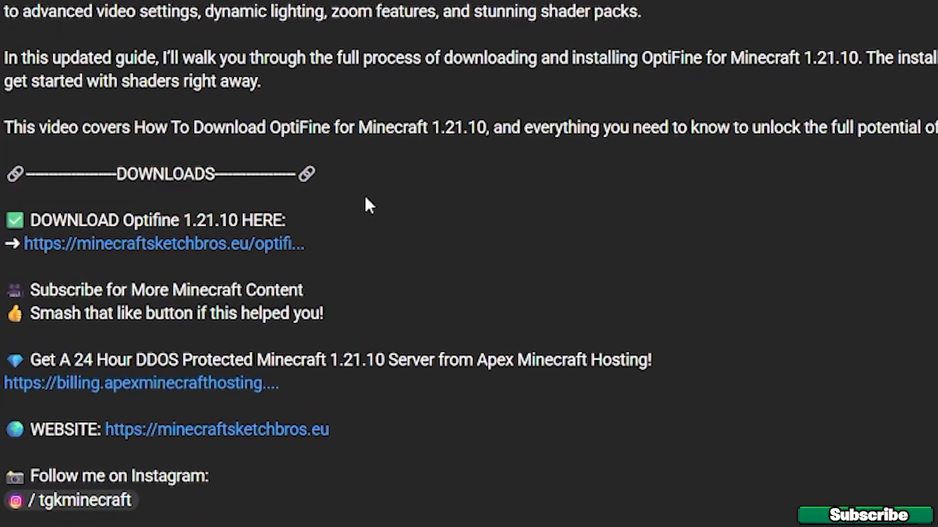
pyautogui.doubleClick(173, 174)
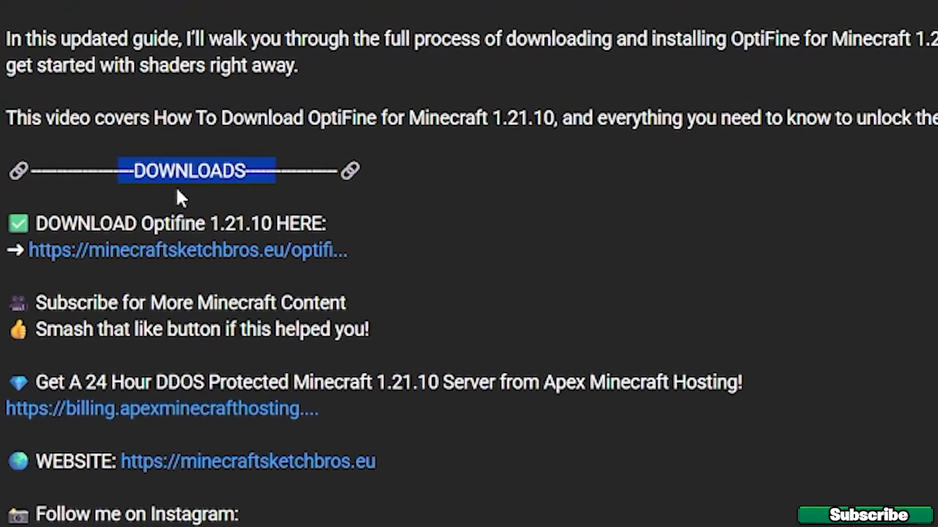
pyautogui.scroll(-3)
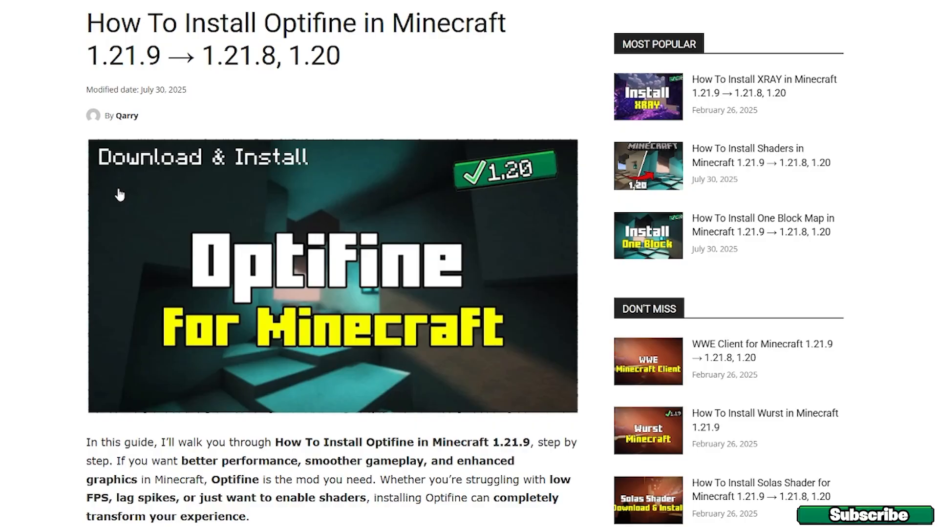
pyautogui.moveTo(3, 235)
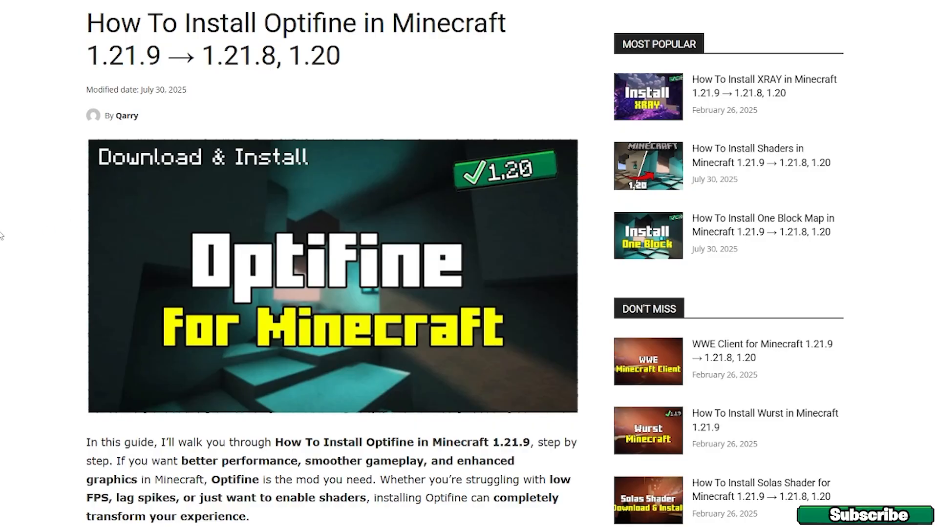
# Step: Continue down to the Downloads heading and mark the OptiFine 'Click here' download entry
pyautogui.scroll(-3)
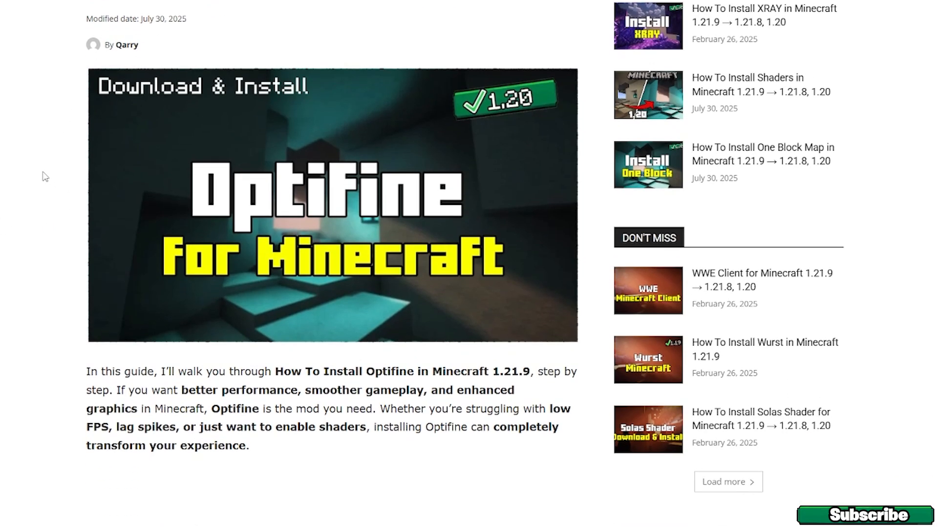
pyautogui.scroll(-3)
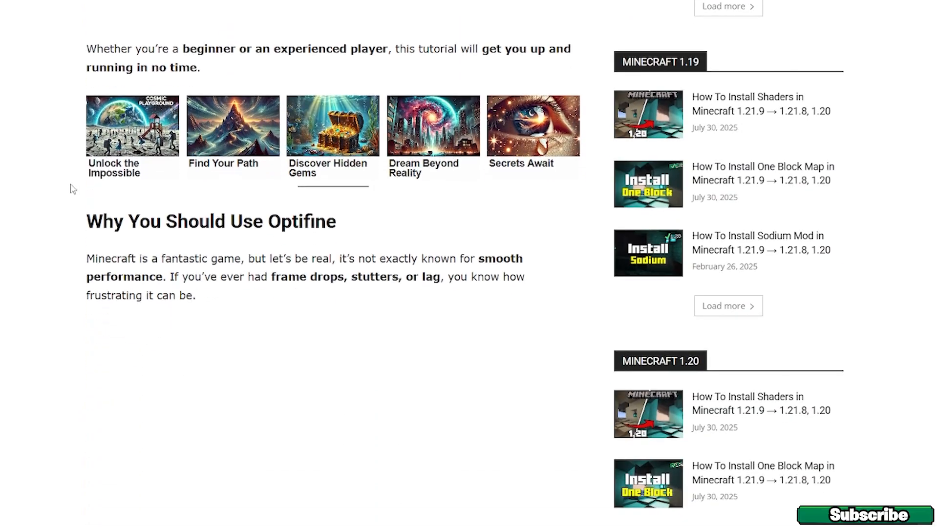
pyautogui.scroll(-3)
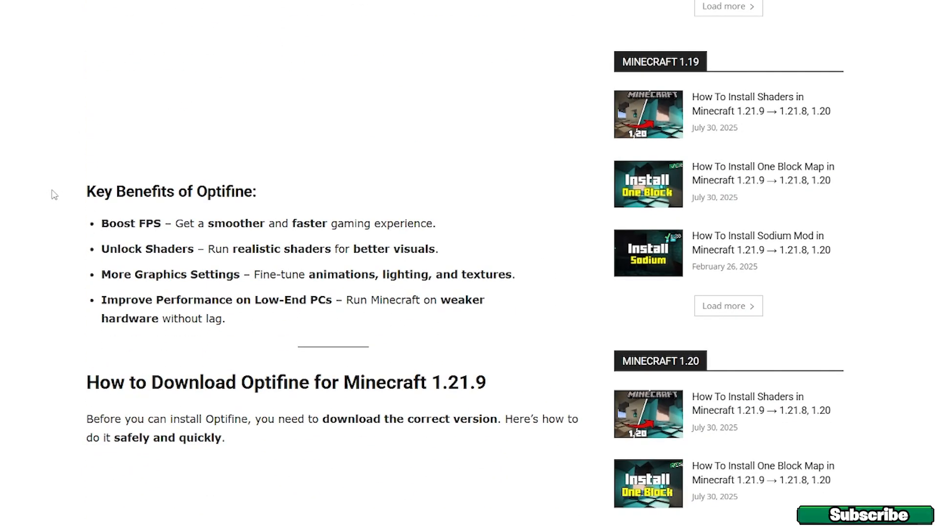
pyautogui.scroll(-3)
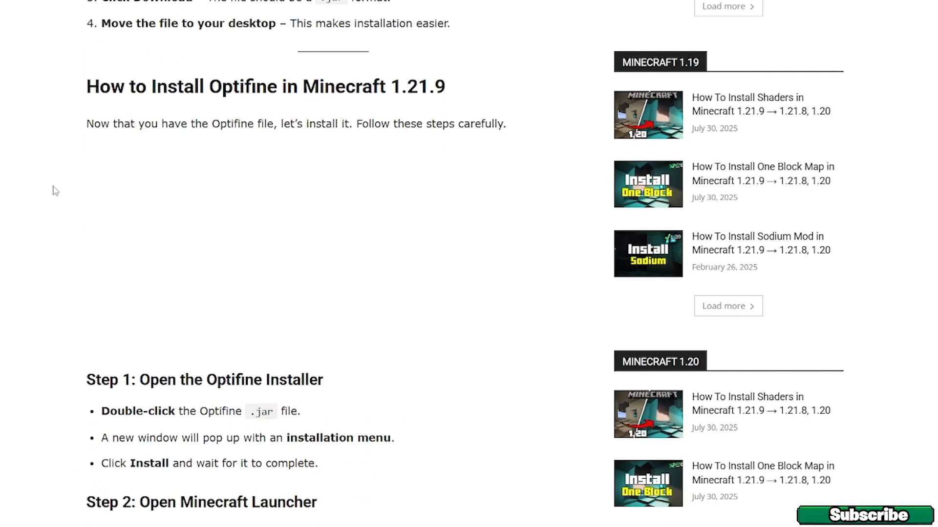
pyautogui.scroll(-3)
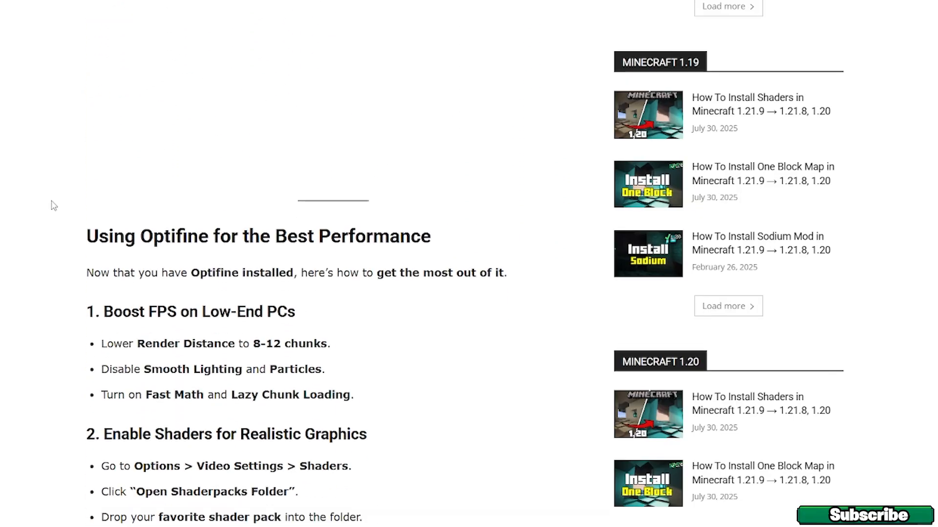
pyautogui.scroll(-3)
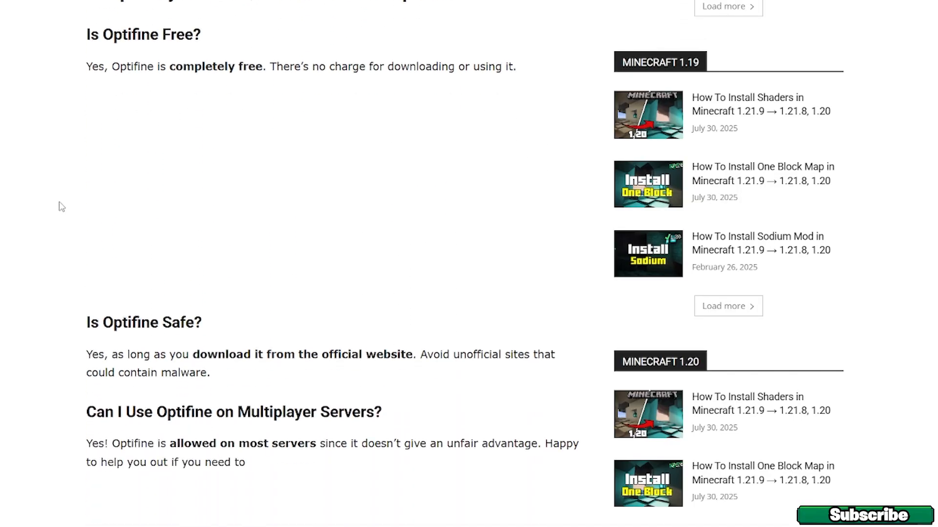
pyautogui.scroll(-3)
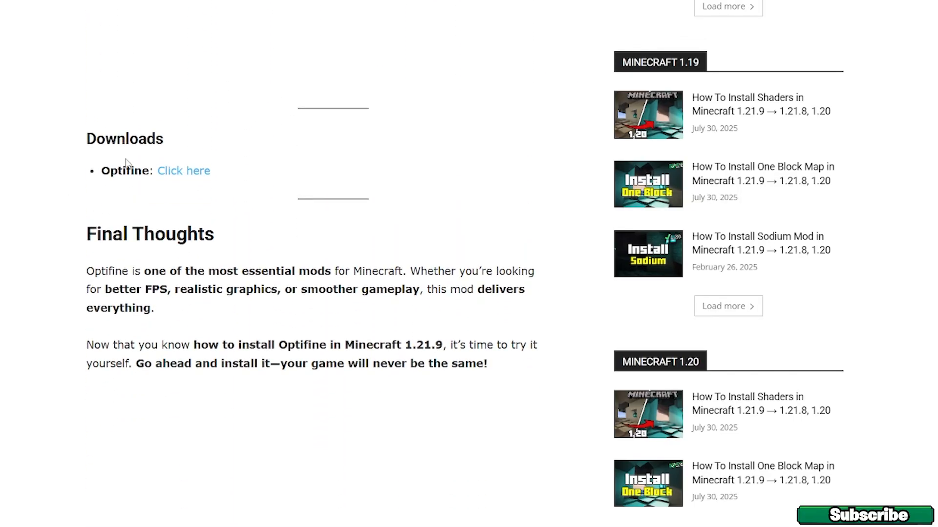
pyautogui.moveTo(154, 198)
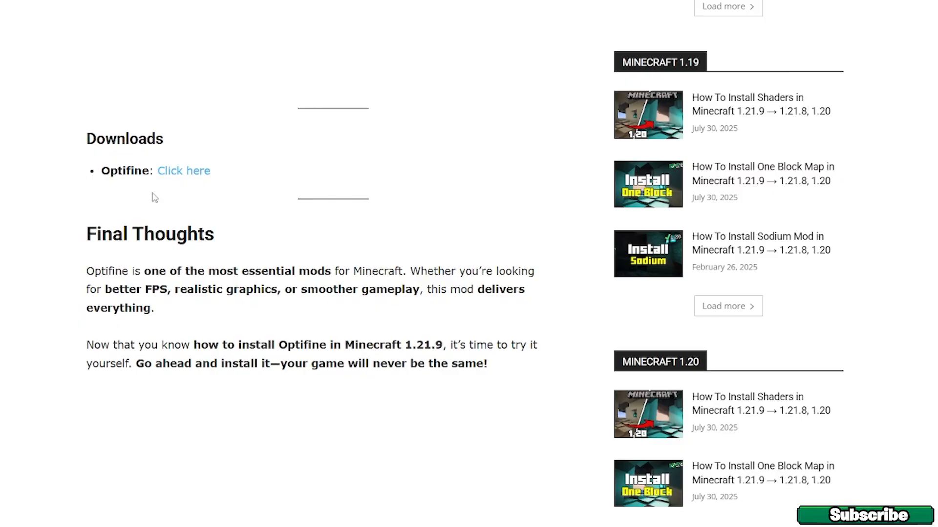
pyautogui.doubleClick(125, 171)
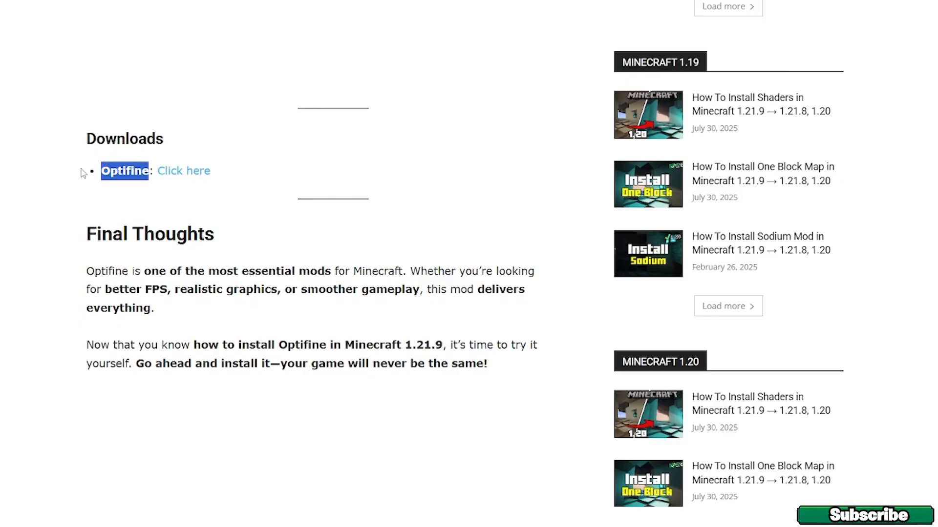
pyautogui.moveTo(178, 211)
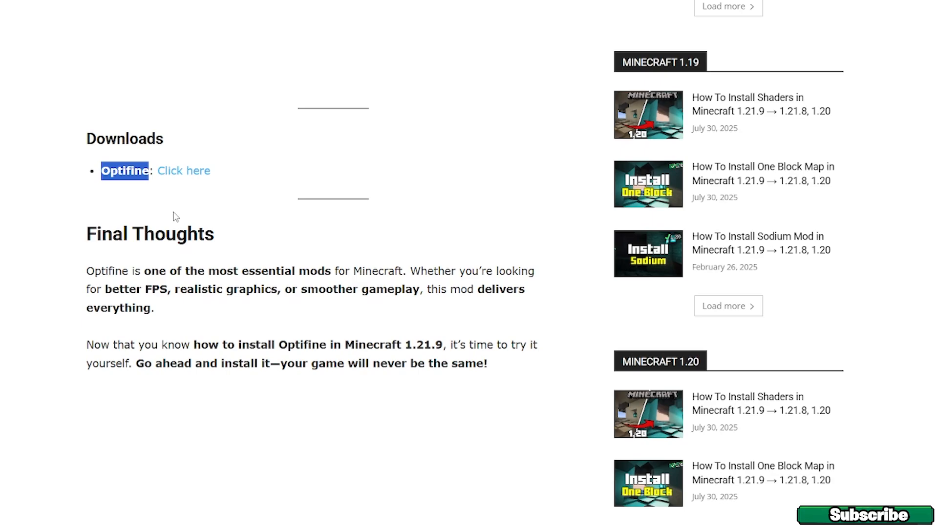
pyautogui.moveTo(185, 212)
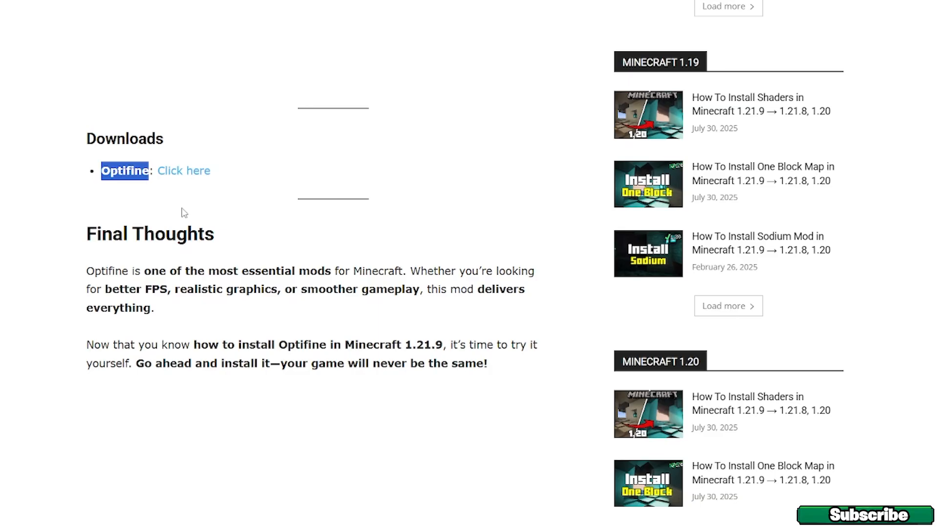
pyautogui.moveTo(202, 206)
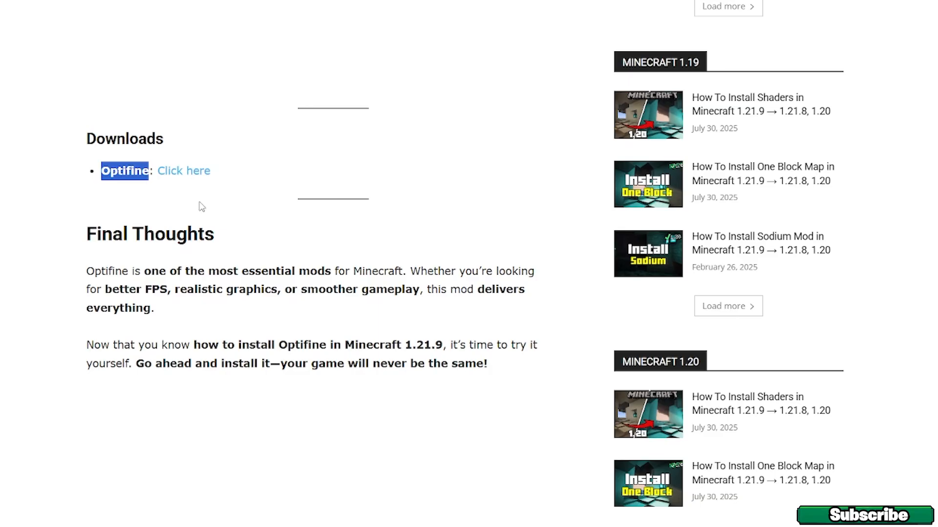
pyautogui.moveTo(165, 210)
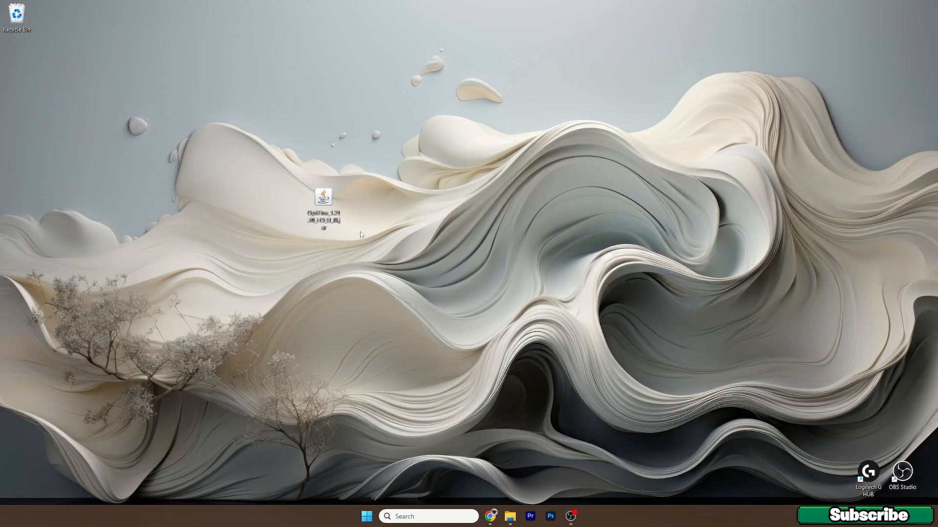
pyautogui.moveTo(352, 225)
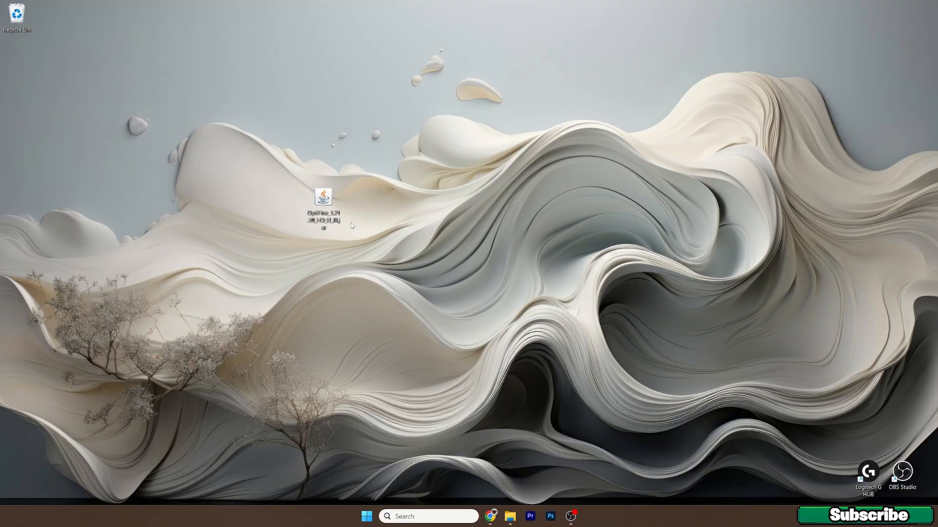
pyautogui.moveTo(356, 216)
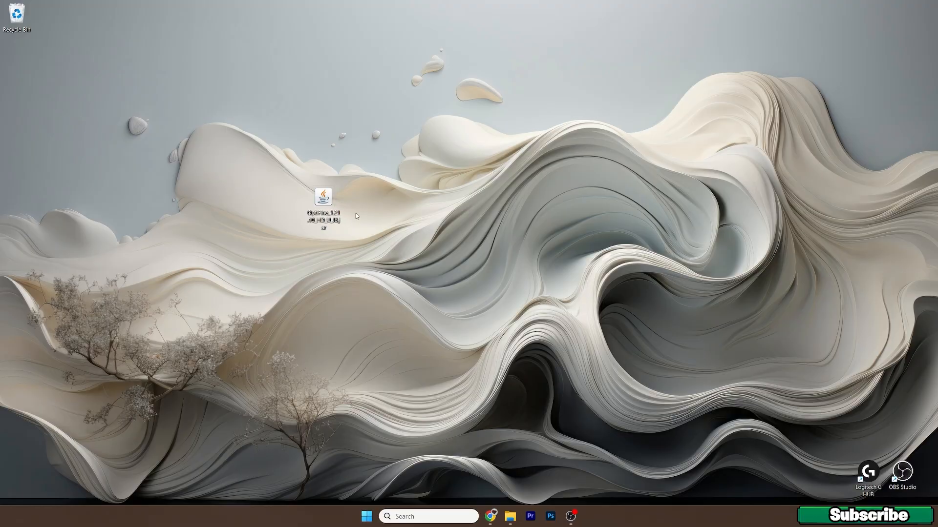
pyautogui.moveTo(397, 253)
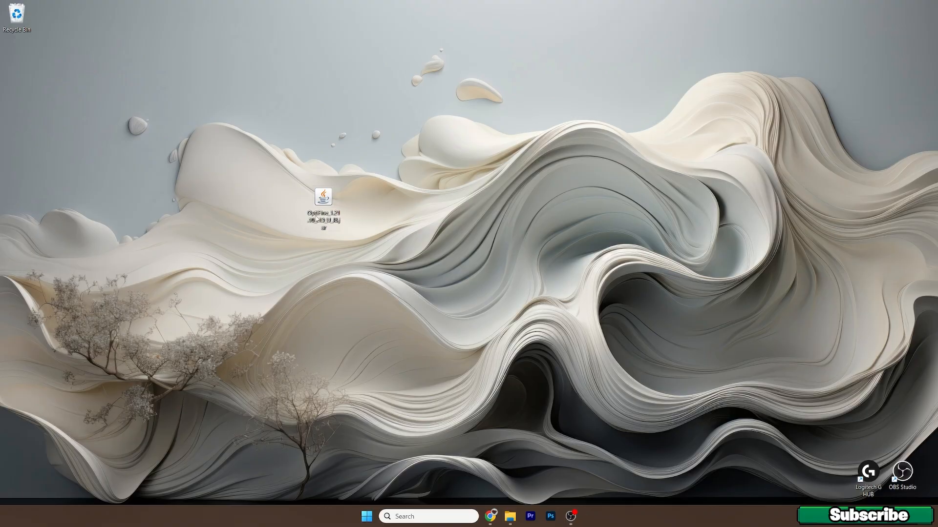
pyautogui.moveTo(285, 227)
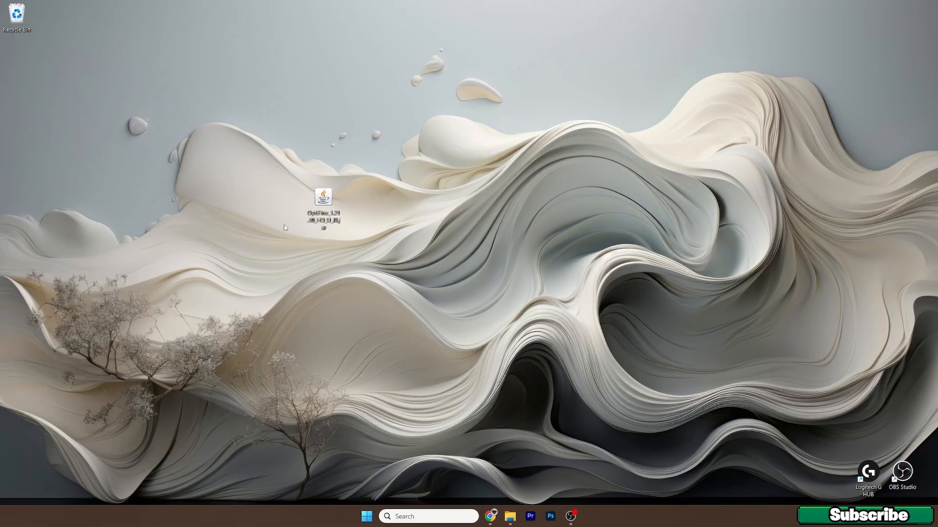
pyautogui.moveTo(297, 257)
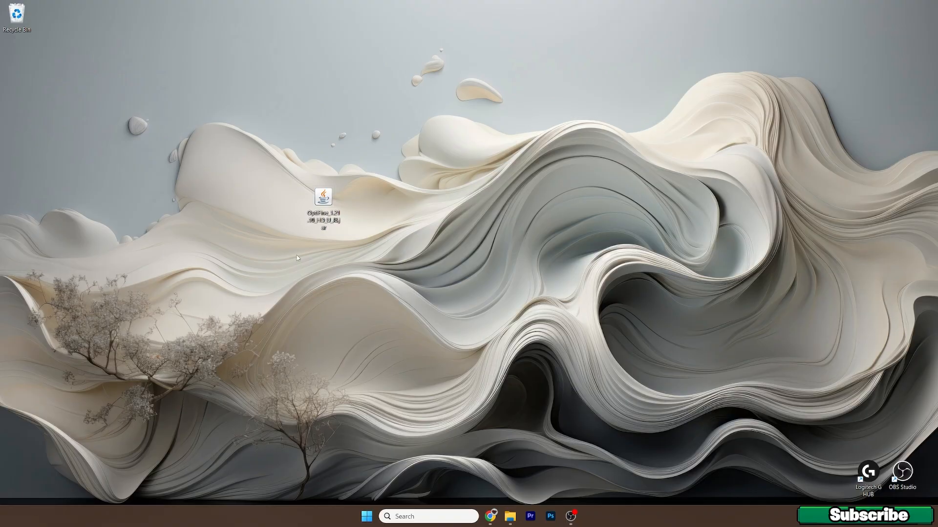
pyautogui.moveTo(440, 449)
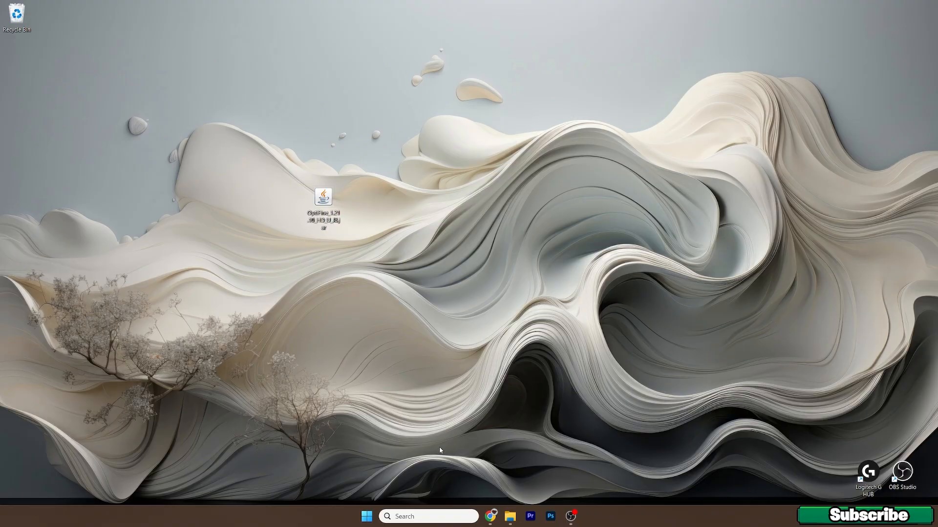
# Step: Reach AppData\Roaming via a %ap search and enter the .minecraft folder
pyautogui.click(367, 515)
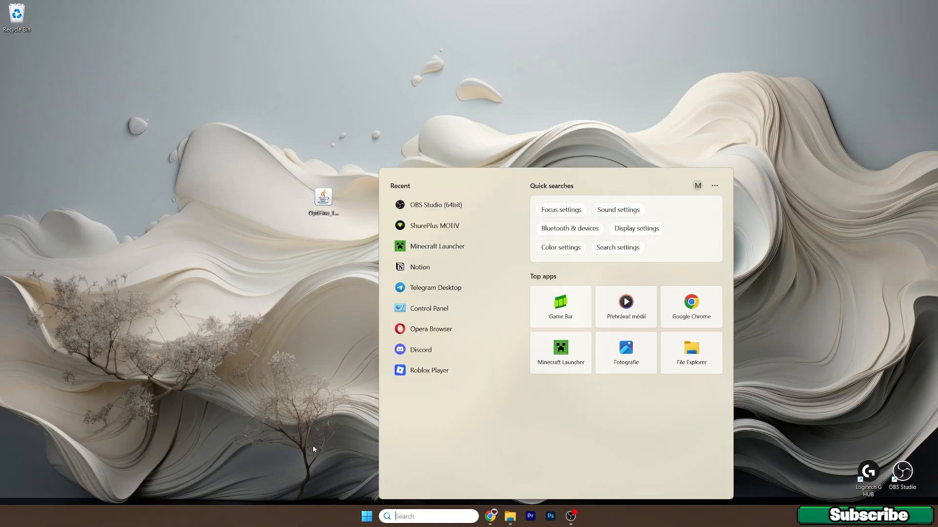
pyautogui.write('%ap')
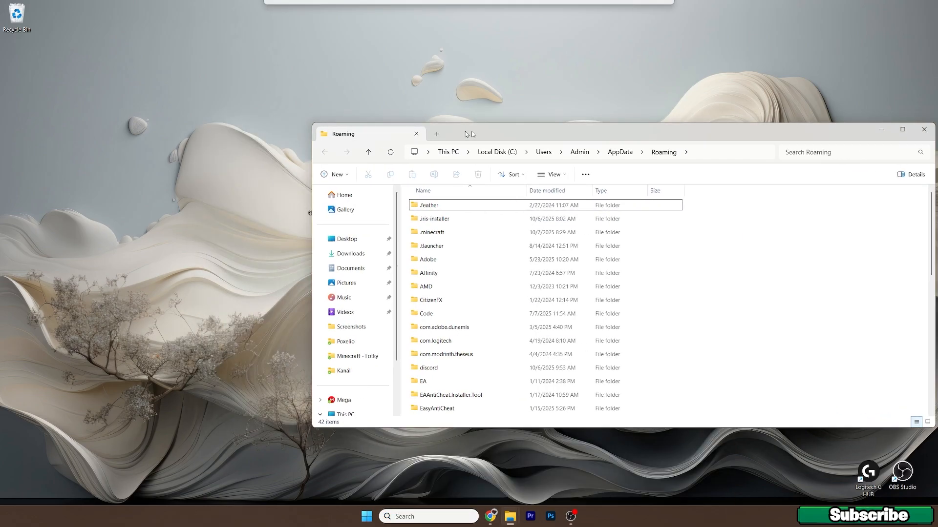
pyautogui.click(430, 232)
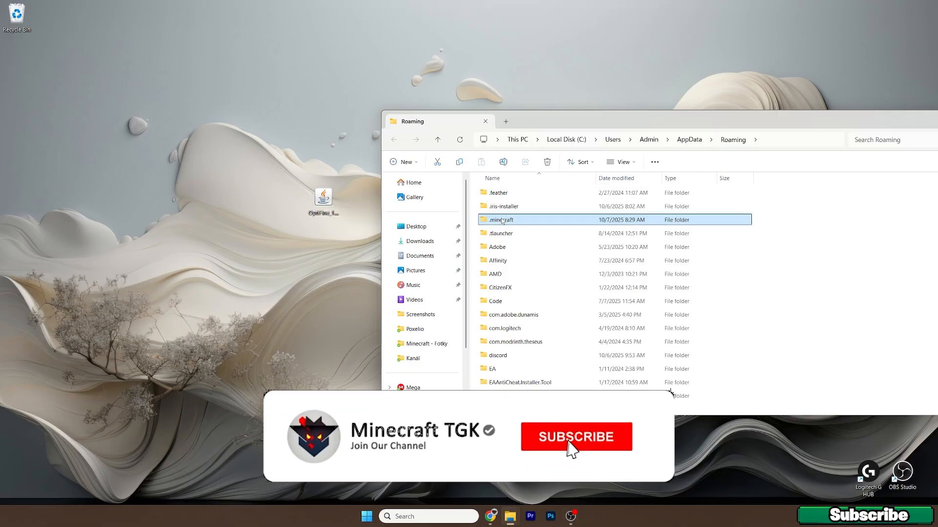
pyautogui.doubleClick(502, 220)
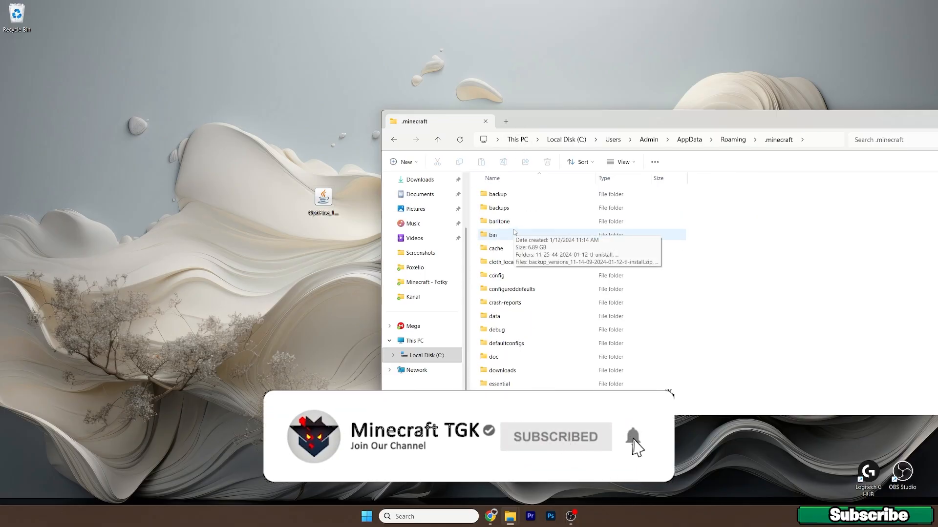
# Step: Enter the versions folder and scroll down to the 1.21.10-OptiFine_HD_U_I8 folder
pyautogui.scroll(-3)
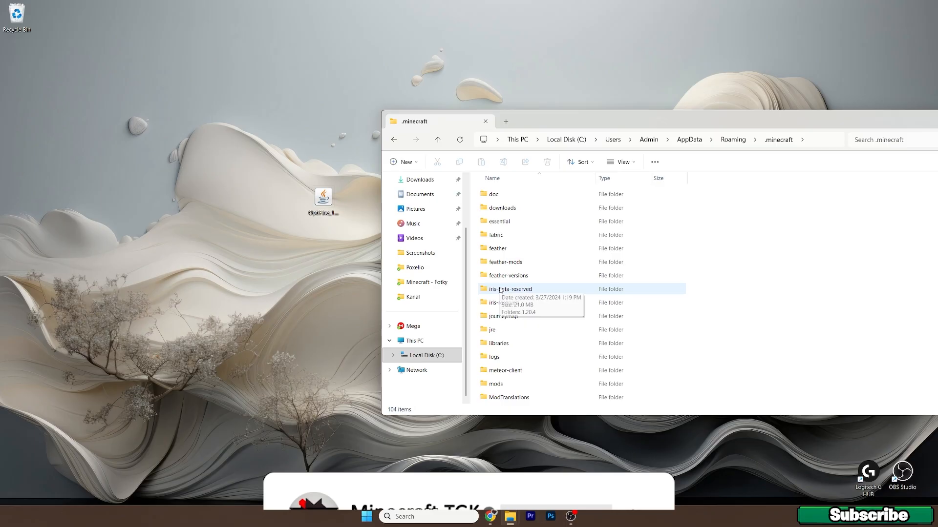
pyautogui.scroll(-3)
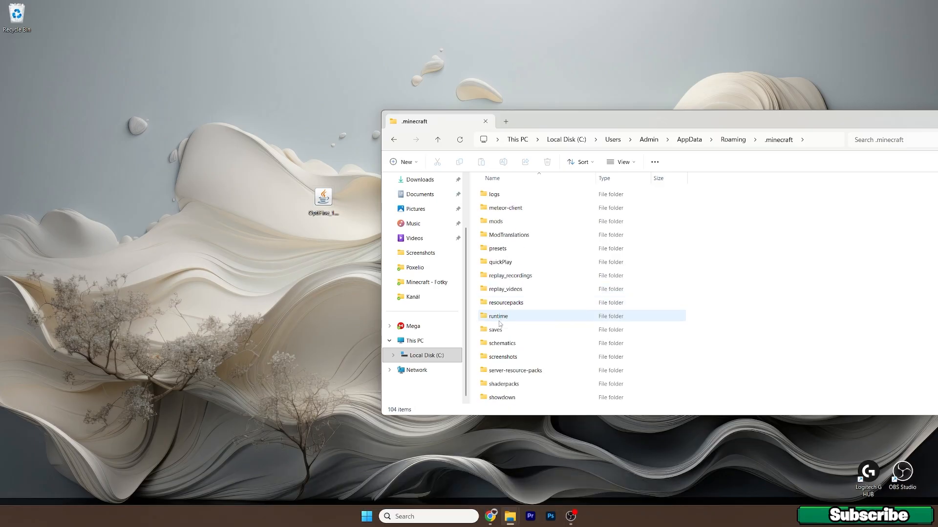
pyautogui.doubleClick(497, 315)
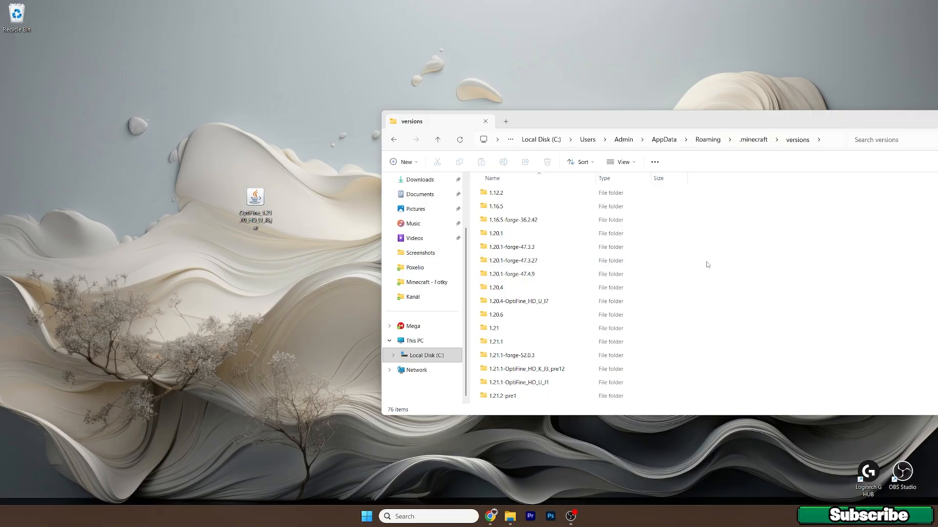
pyautogui.moveTo(255, 197)
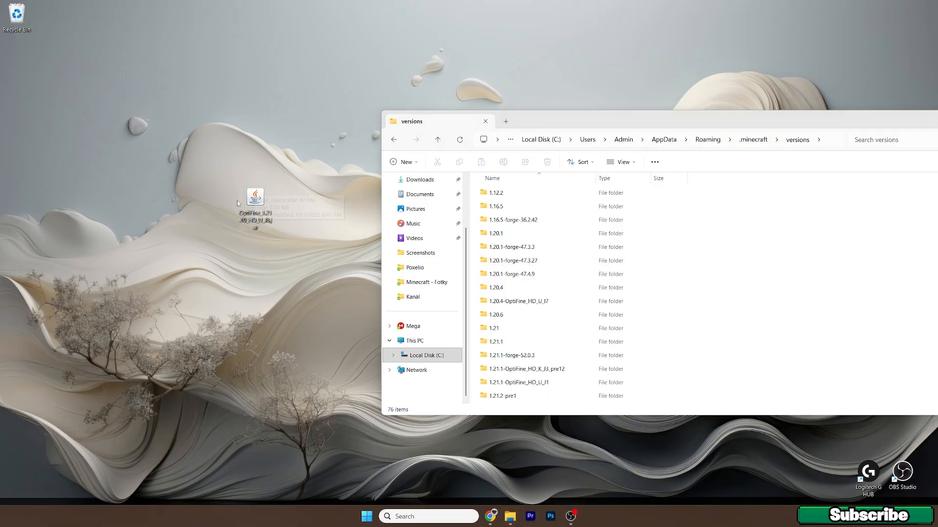
pyautogui.moveTo(460, 241)
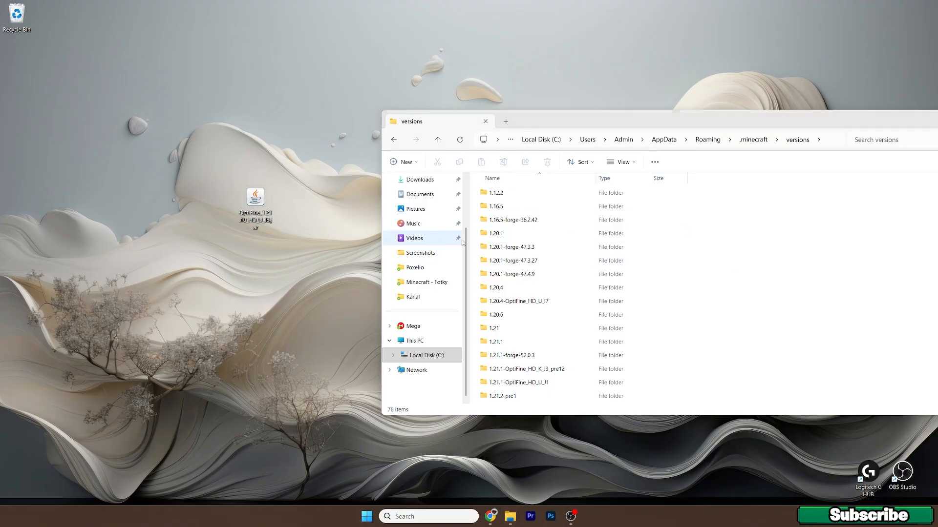
pyautogui.moveTo(728, 281)
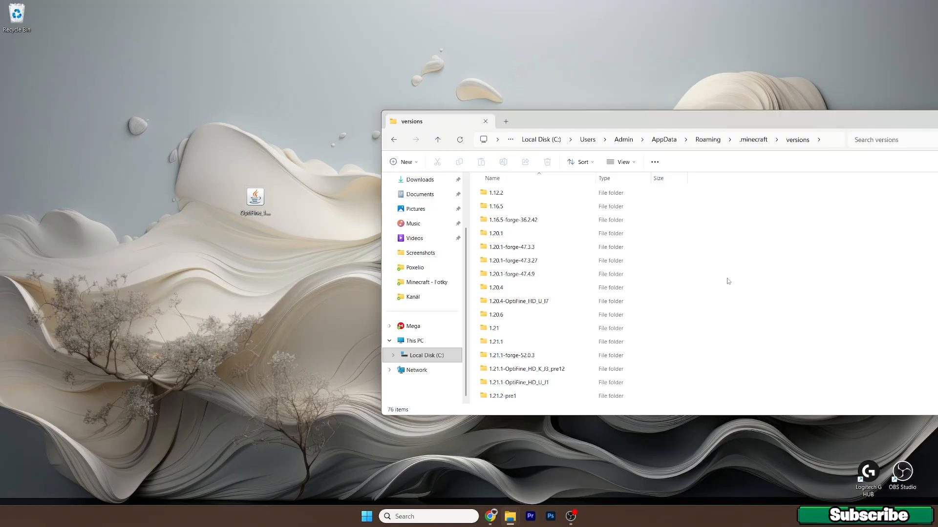
pyautogui.scroll(-3)
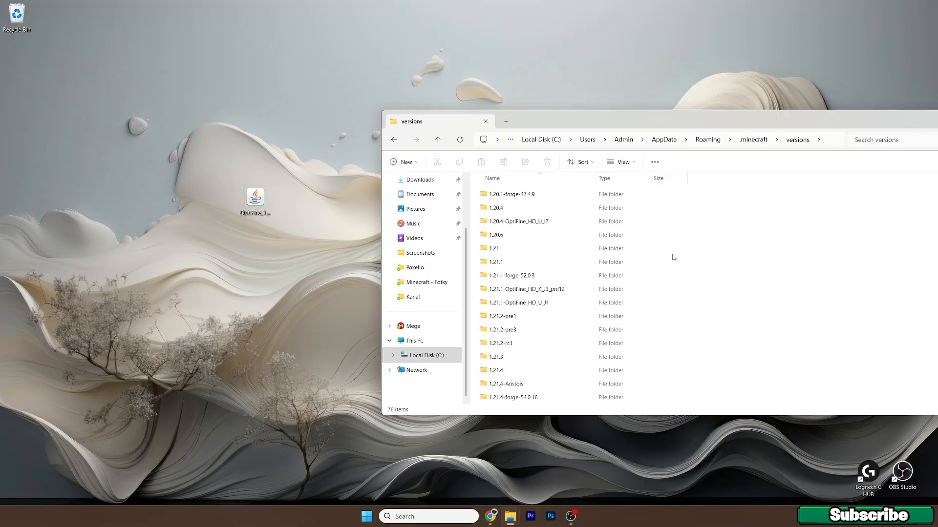
pyautogui.scroll(-3)
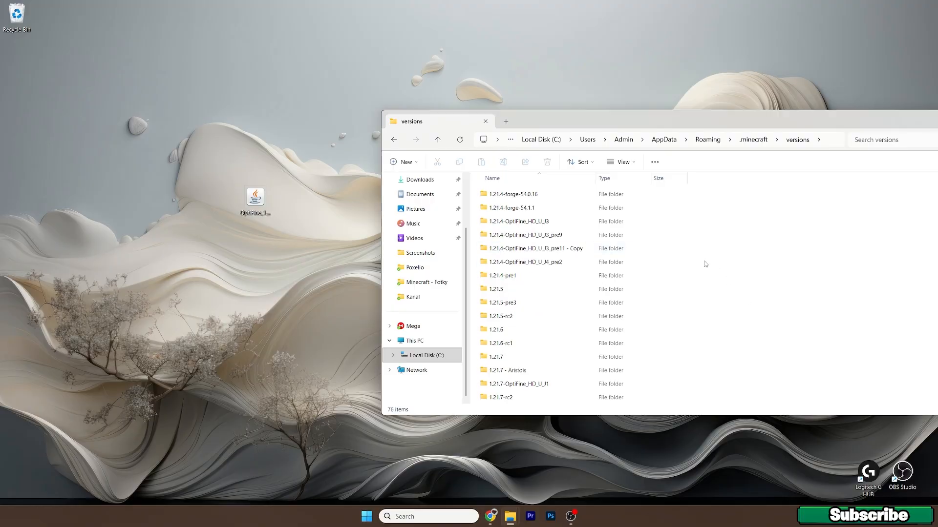
pyautogui.scroll(-3)
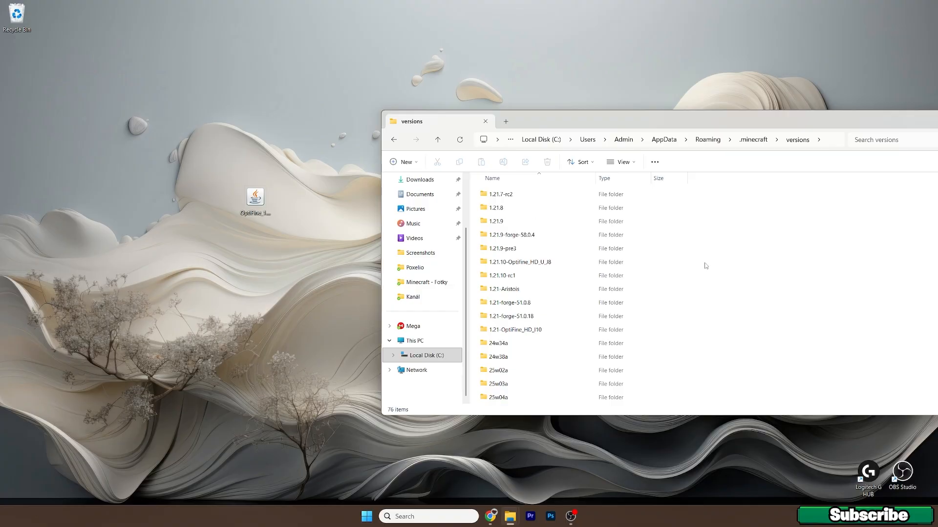
pyautogui.click(518, 261)
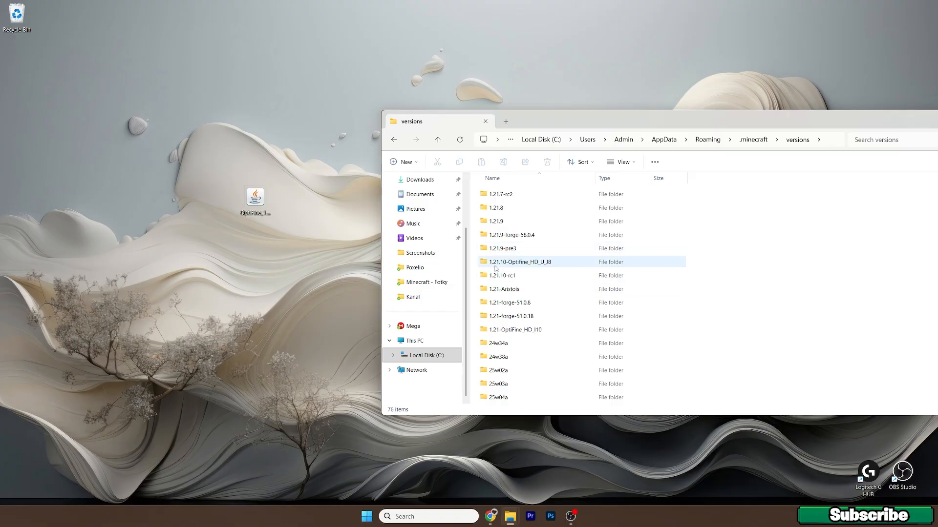
# Step: Single out the 1.21.10-OptiFine_HD_U_I8 folder to confirm the OptiFine version is installed
pyautogui.click(519, 262)
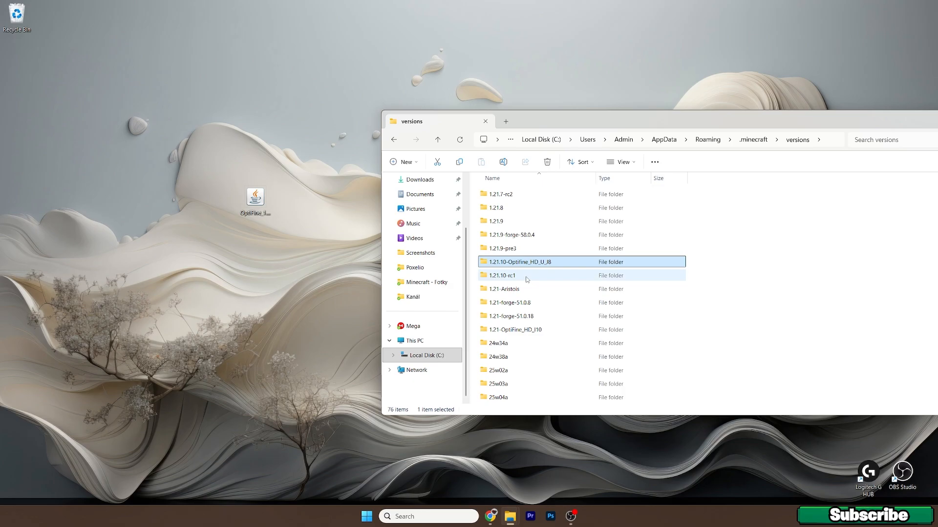
pyautogui.moveTo(725, 257)
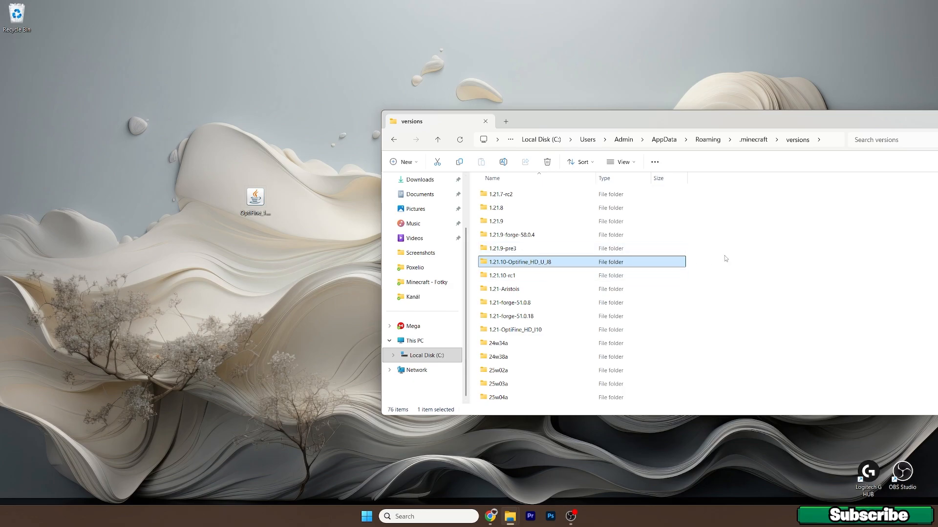
pyautogui.moveTo(499, 270)
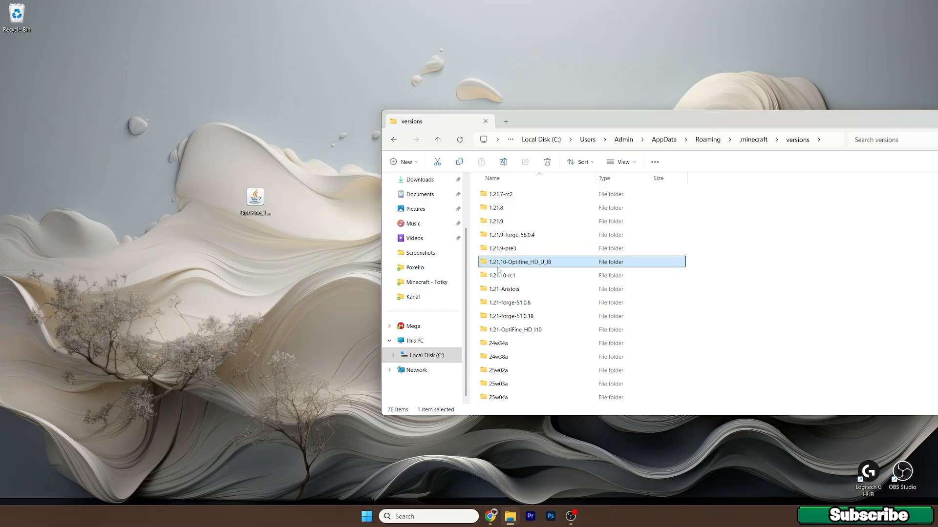
pyautogui.moveTo(218, 177)
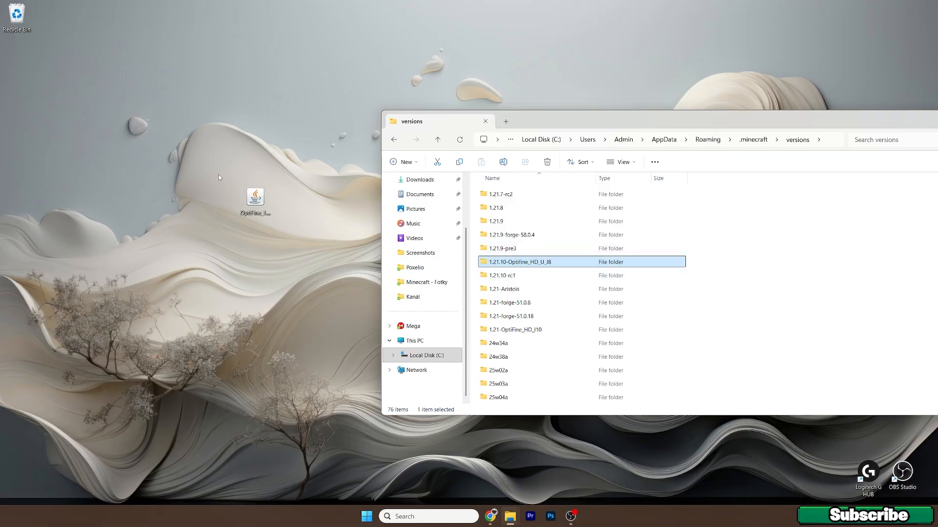
pyautogui.moveTo(323, 266)
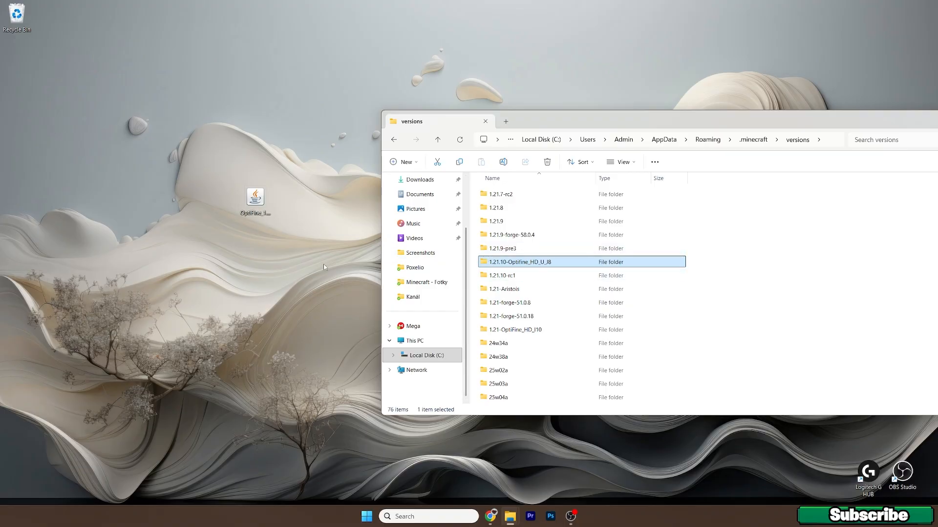
pyautogui.moveTo(287, 249)
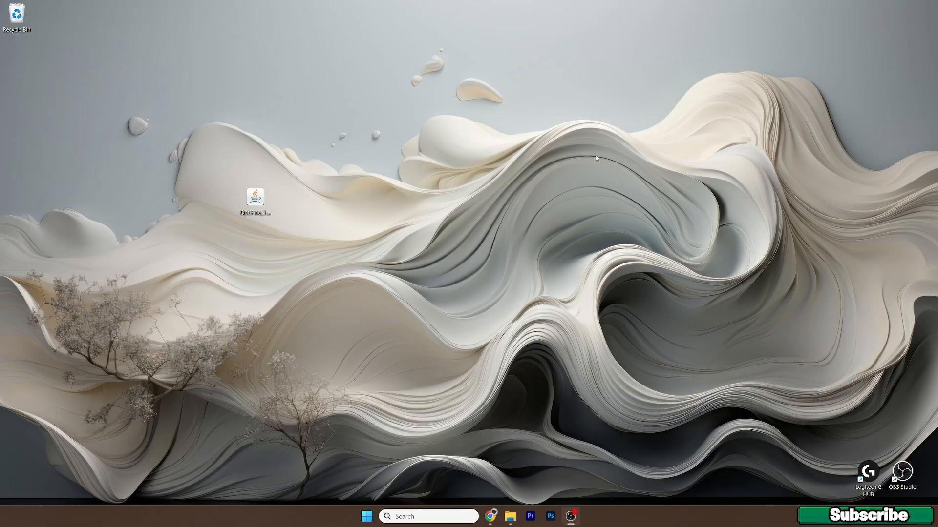
pyautogui.moveTo(156, 297)
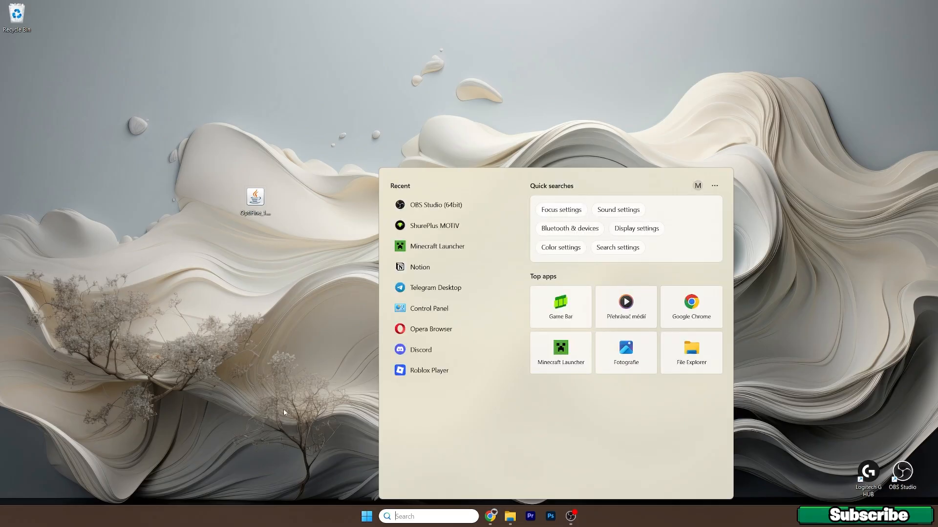
# Step: Search Windows for 'Minec' to bring up the Minecraft Launcher
pyautogui.write('Minec')
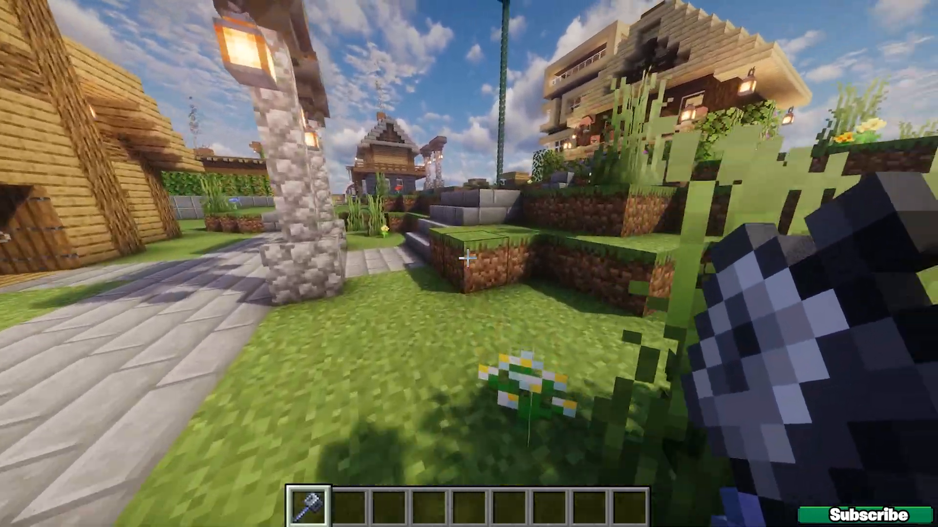
pyautogui.moveTo(469, 264)
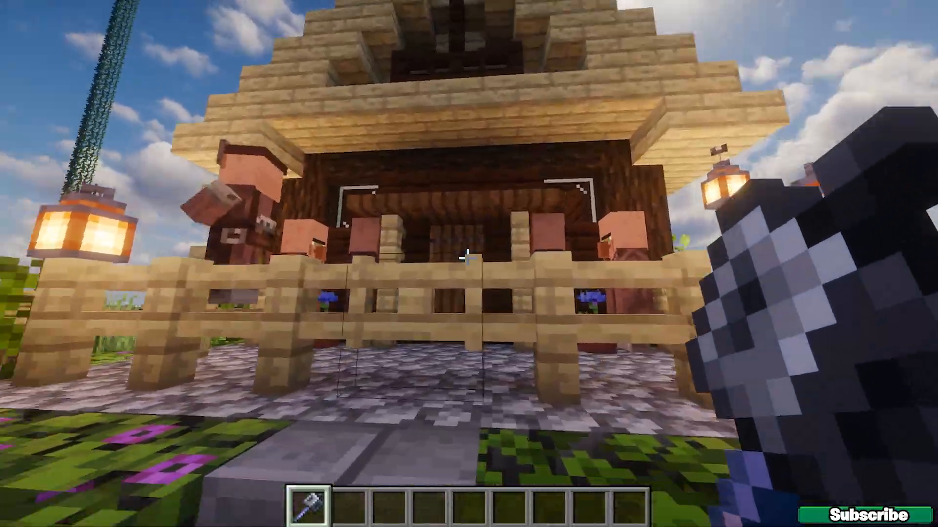
pyautogui.moveTo(468, 258)
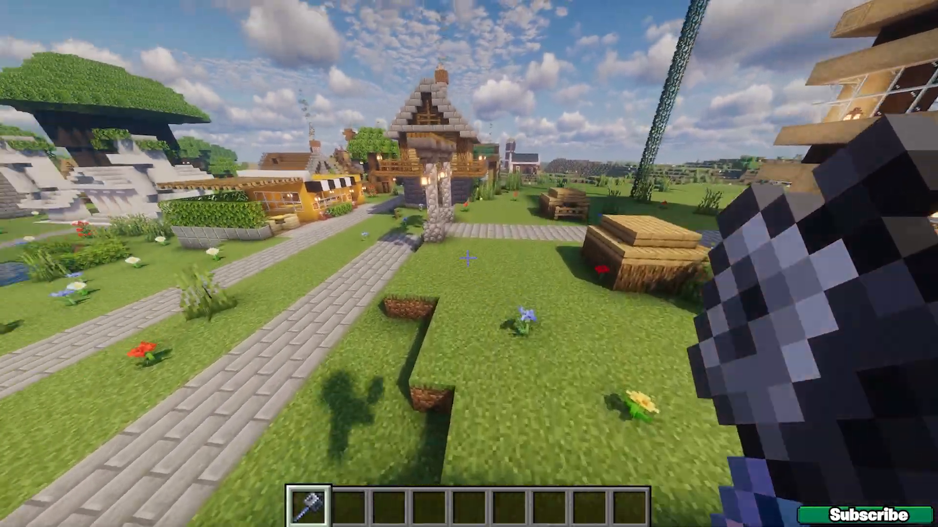
pyautogui.moveTo(469, 263)
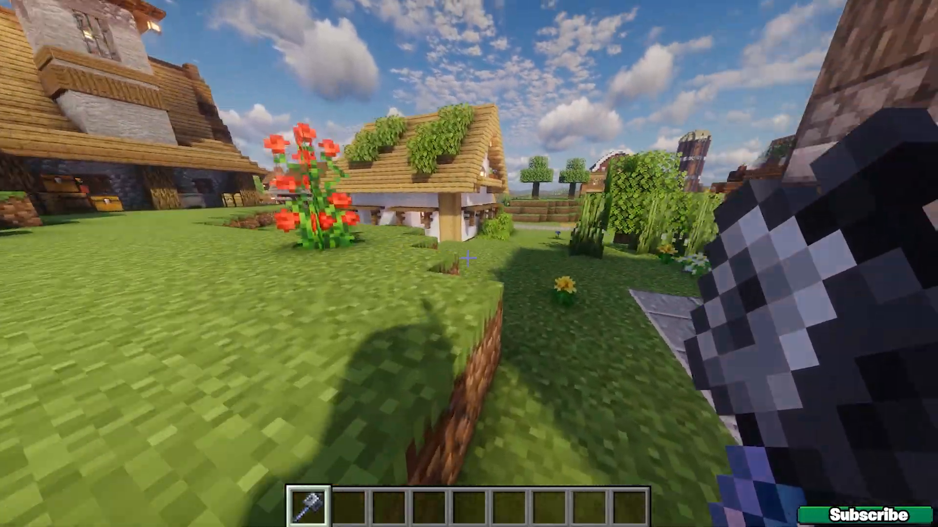
pyautogui.moveTo(468, 258)
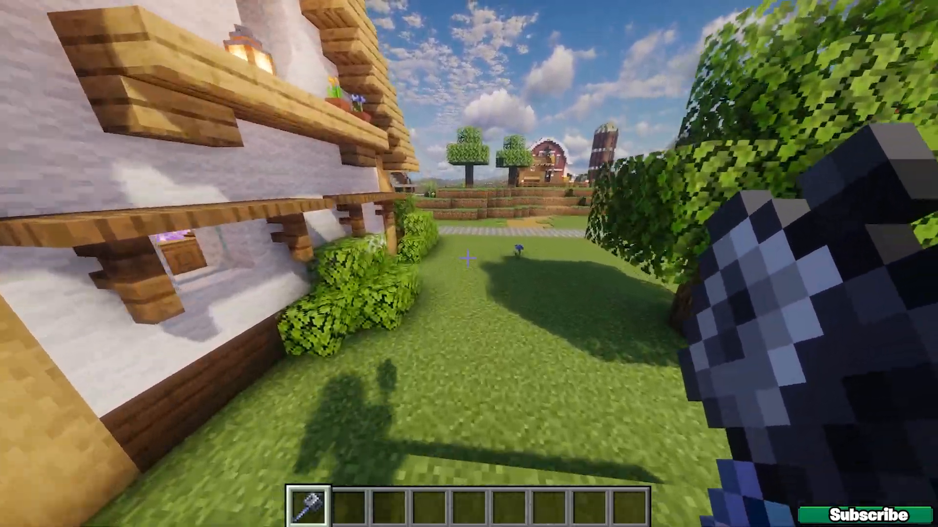
pyautogui.moveTo(469, 264)
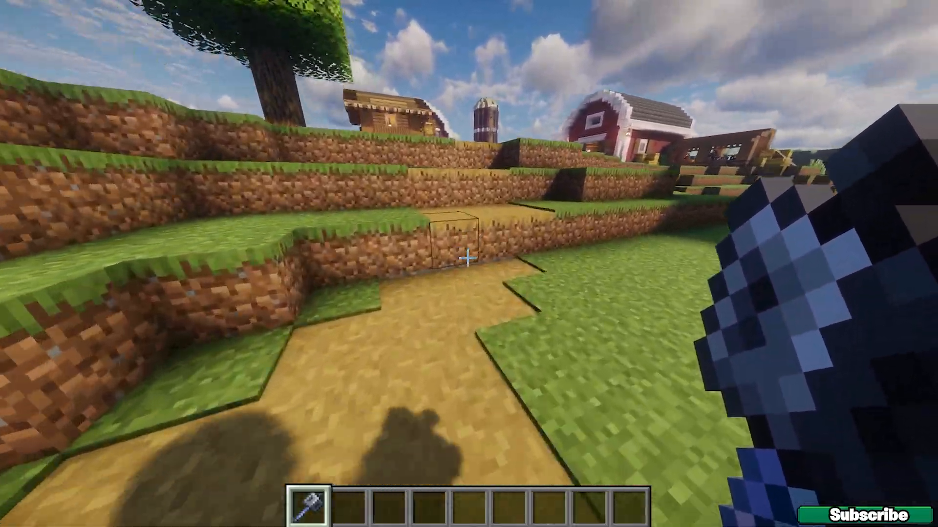
pyautogui.moveTo(468, 258)
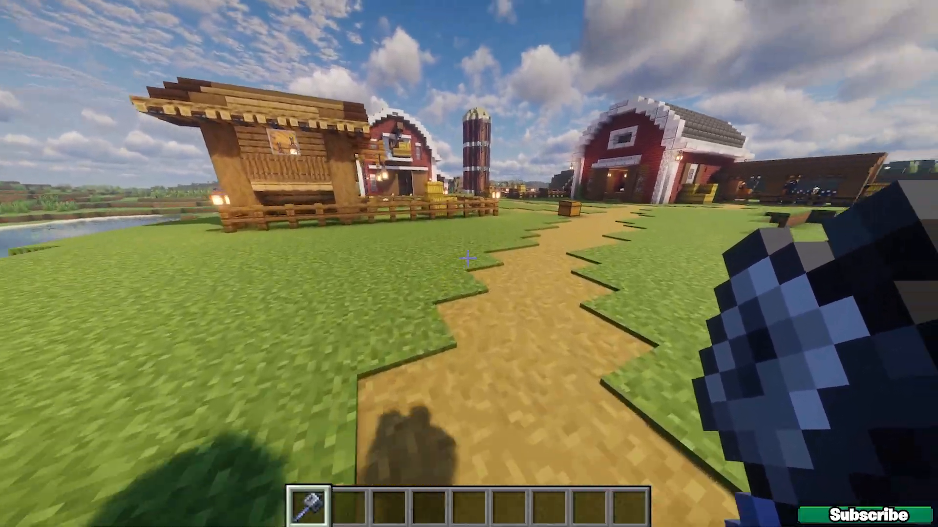
pyautogui.moveTo(468, 258)
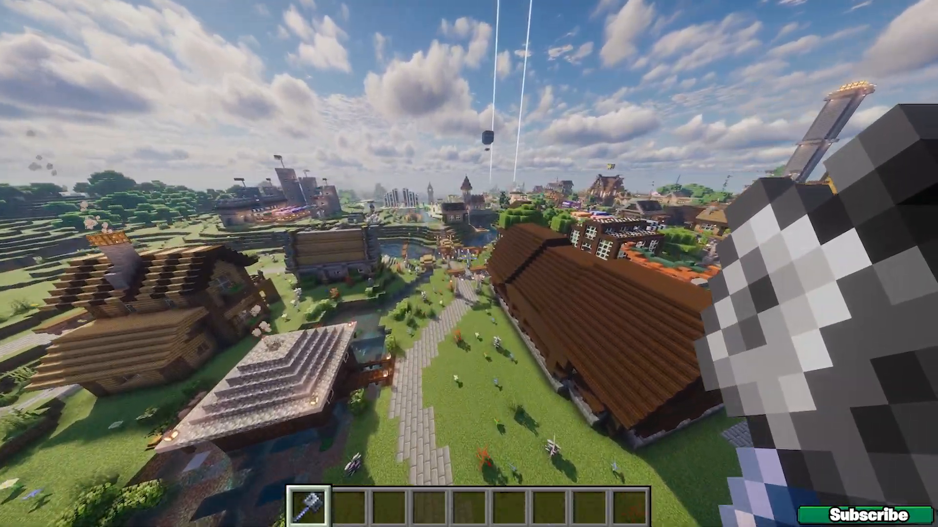
pyautogui.moveTo(469, 264)
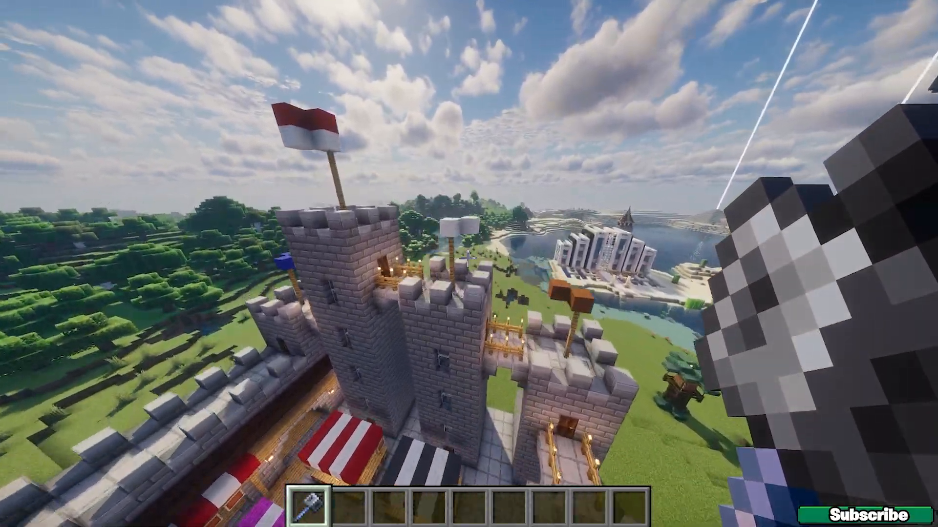
pyautogui.moveTo(469, 263)
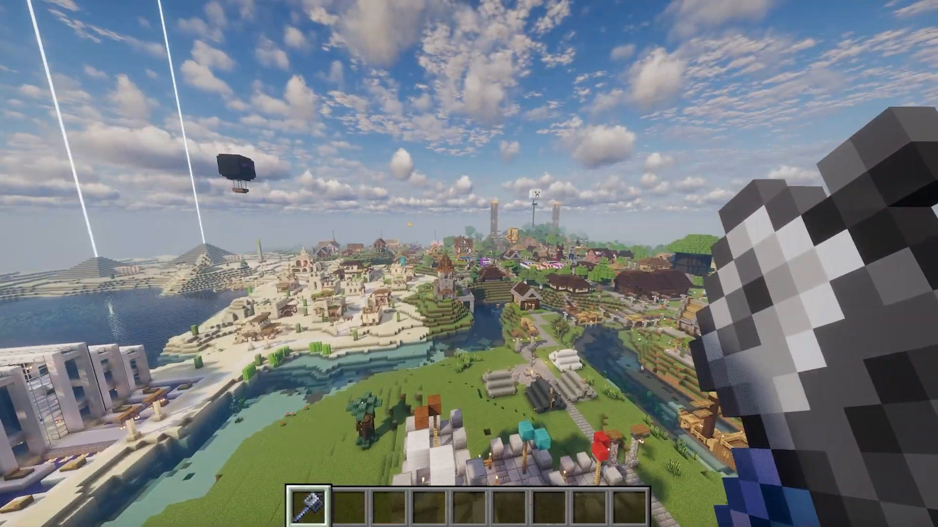